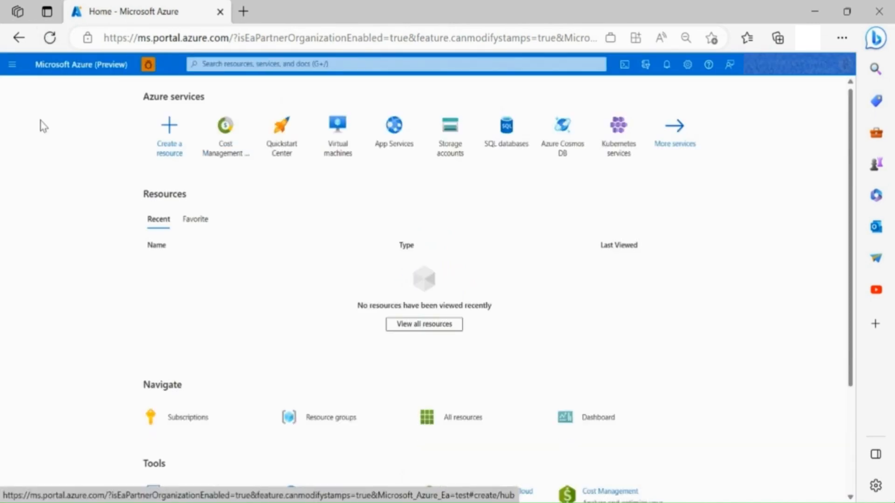
# Step: Search 'cost' in the top bar, then show the portal menu listing Cost Management + Billing
pyautogui.write('cost mana')
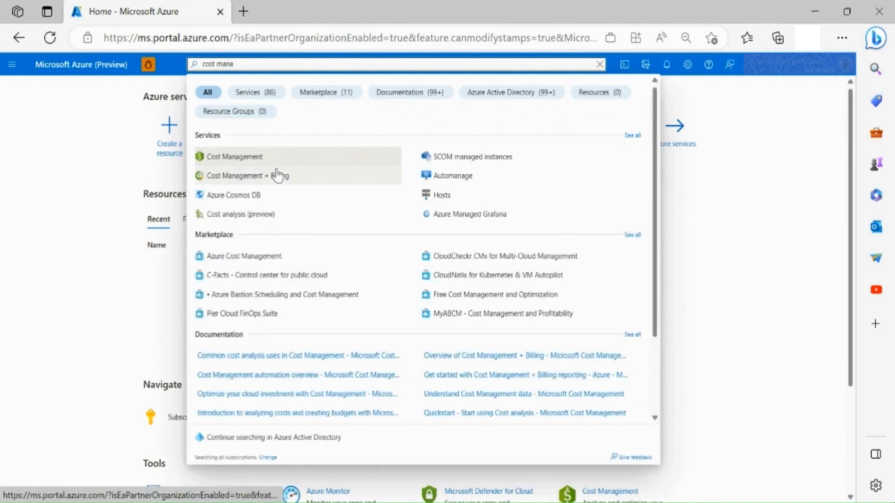
pyautogui.click(12, 64)
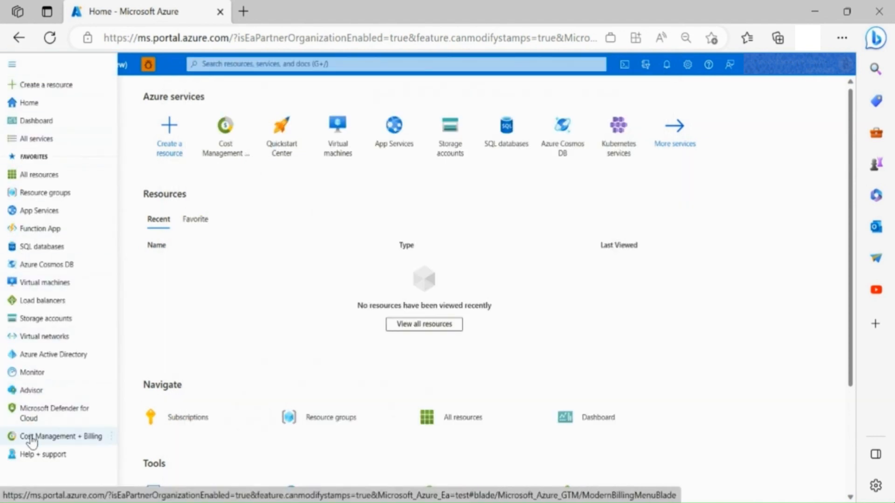
# Step: Go to Cost Management + Billing to see the Enterprise Agreement billing scopes
pyautogui.click(59, 437)
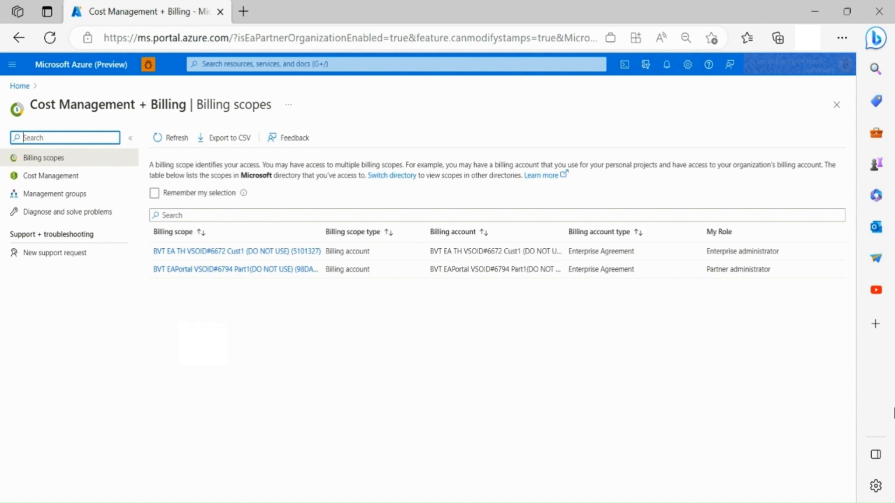
pyautogui.moveTo(233, 340)
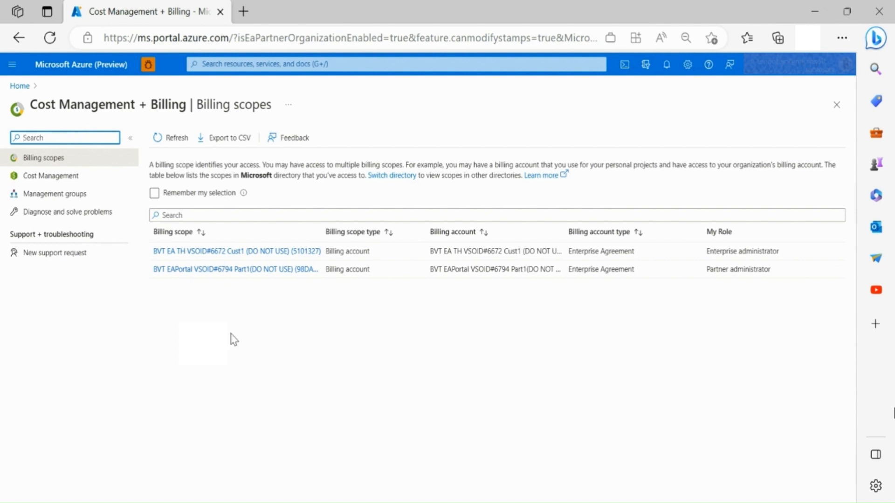
pyautogui.moveTo(285, 268)
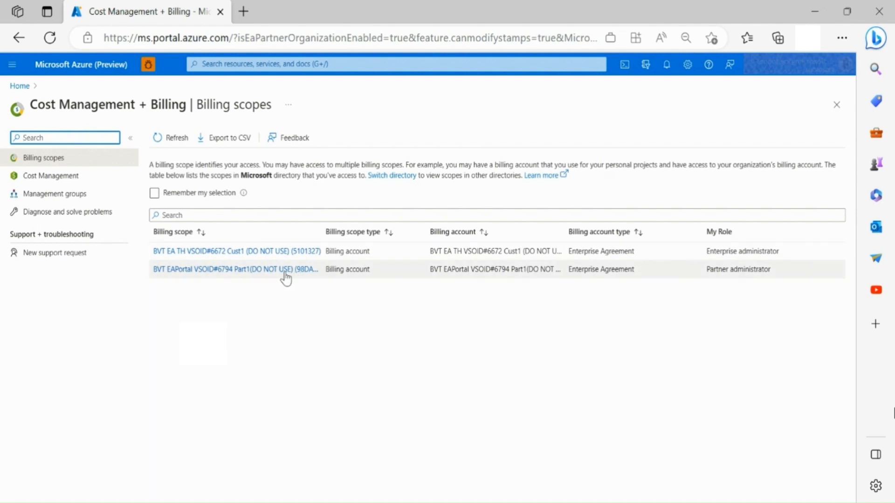
# Step: Enter the BVT EAPortal partner billing account and view its Get started welcome page
pyautogui.click(231, 269)
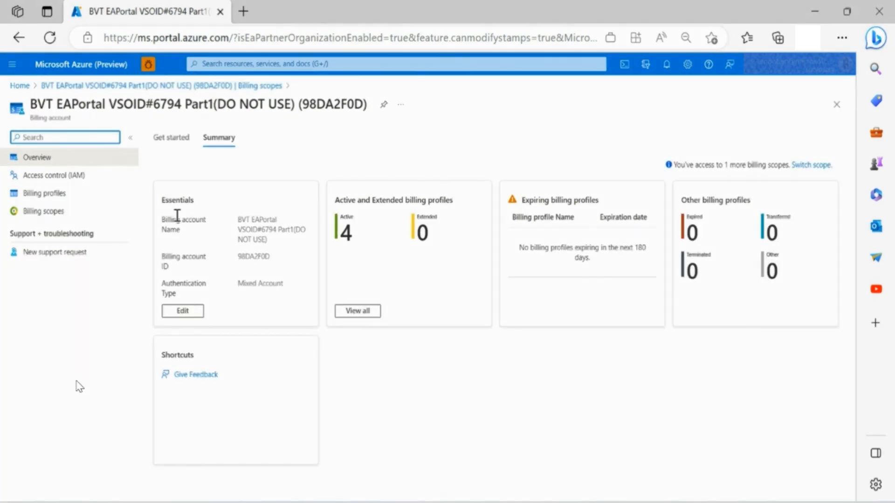
pyautogui.click(172, 137)
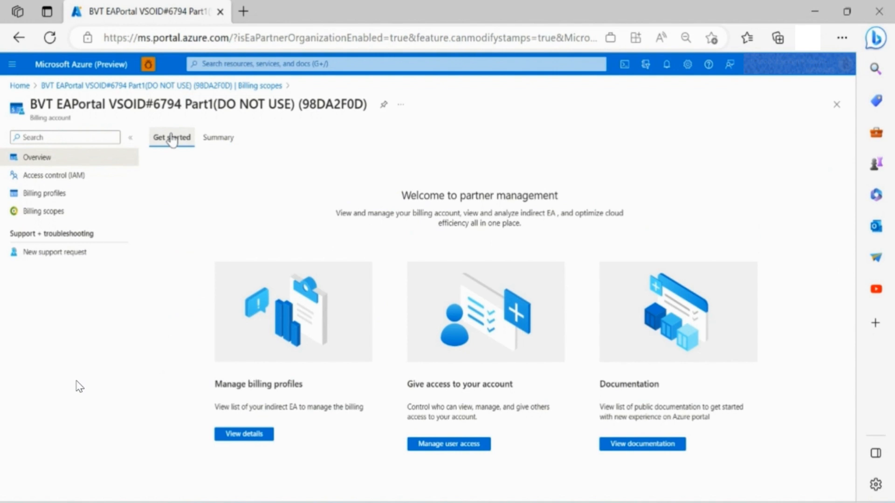
pyautogui.click(171, 137)
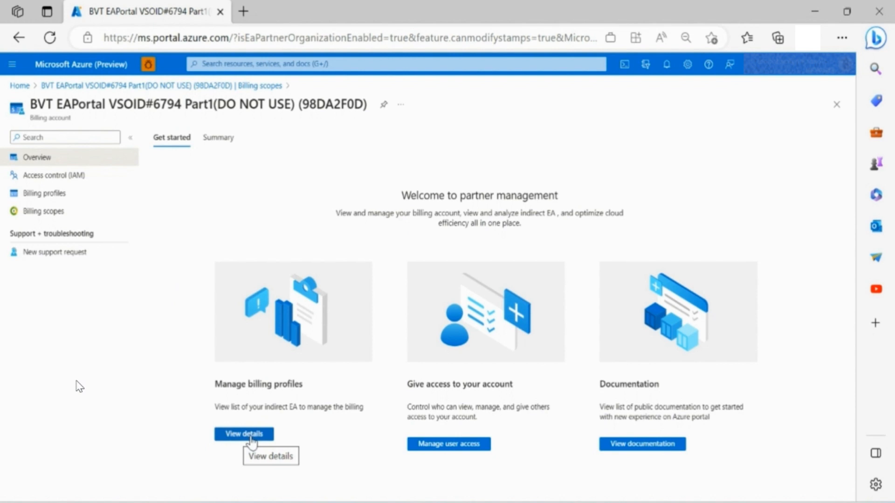
pyautogui.moveTo(385, 443)
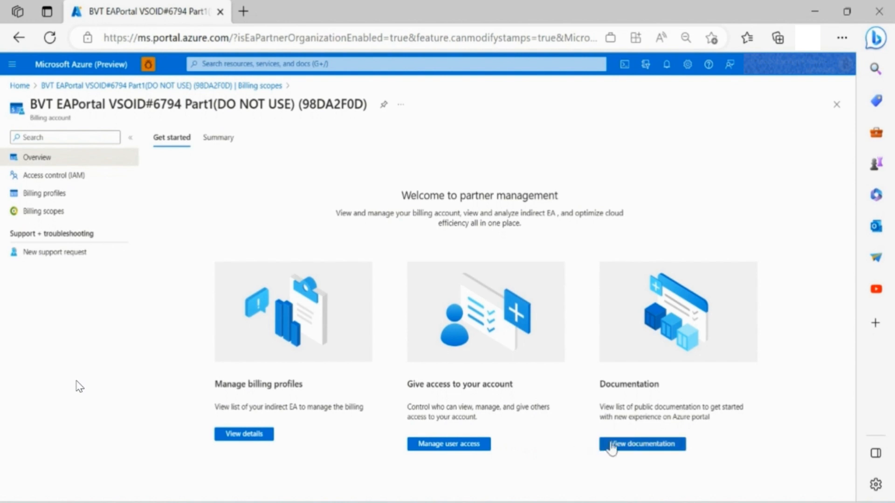
pyautogui.moveTo(642, 443)
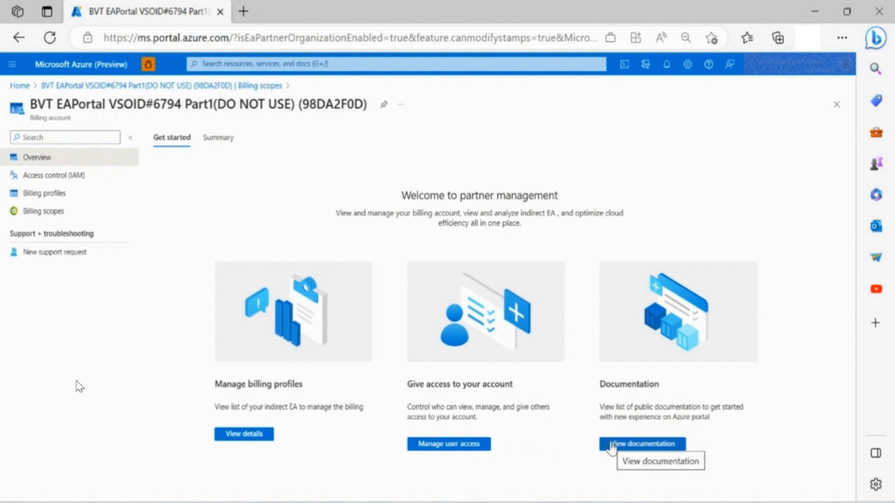
pyautogui.moveTo(330, 271)
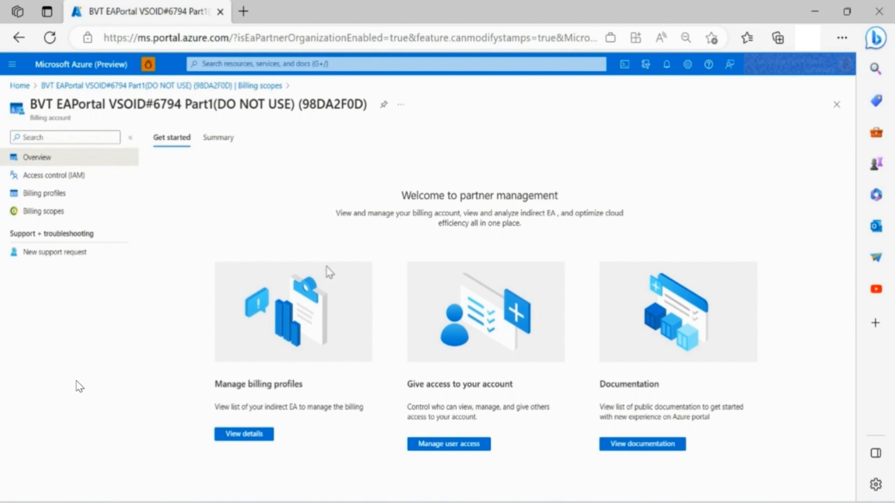
pyautogui.moveTo(218, 137)
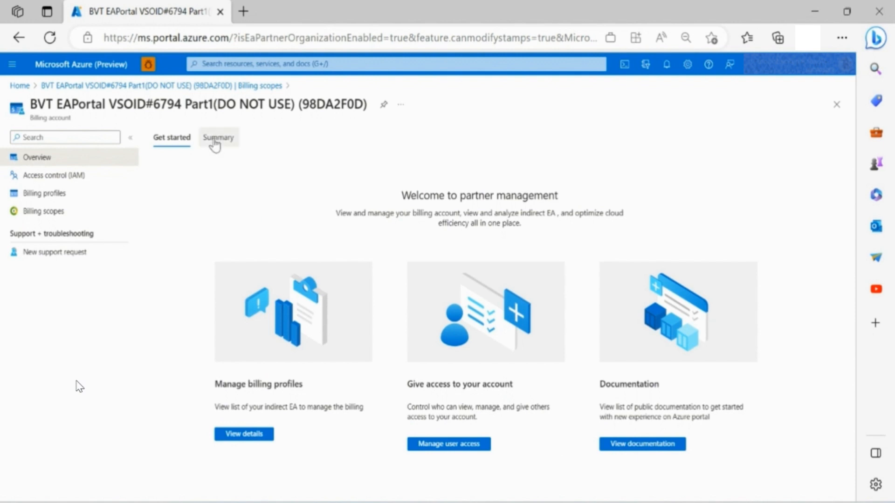
# Step: View the Summary with essentials and four active billing profiles, none expiring
pyautogui.click(218, 138)
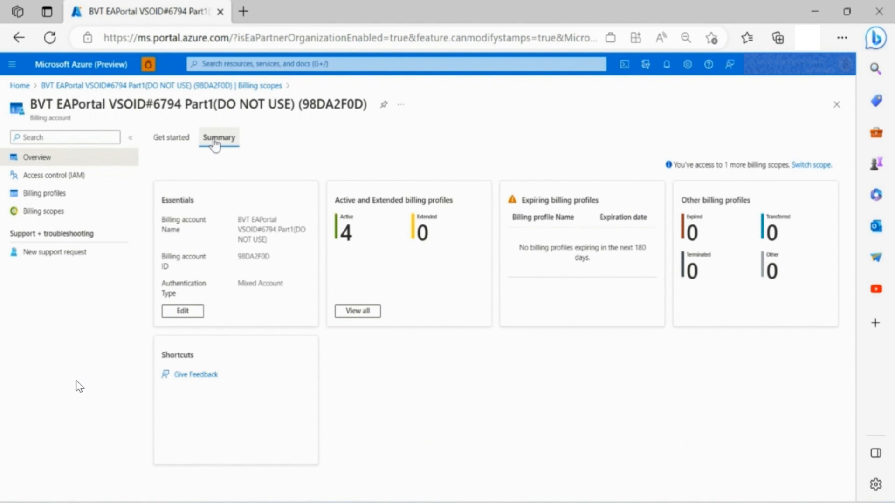
pyautogui.click(218, 138)
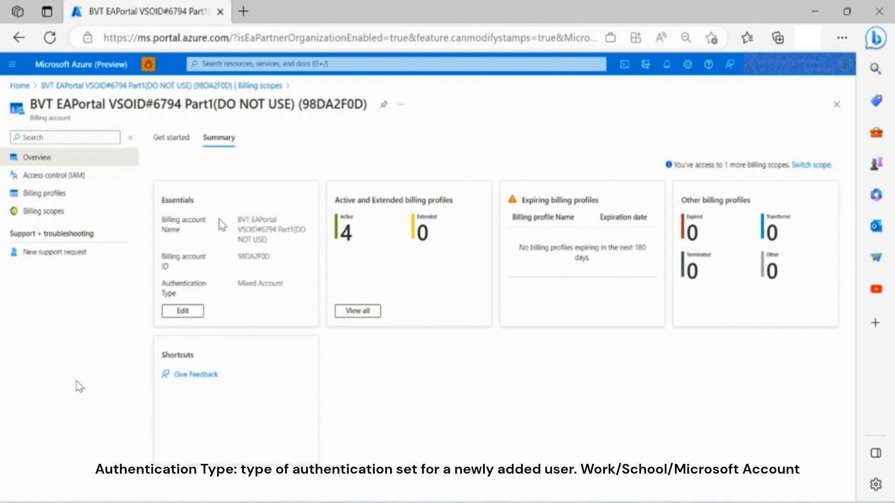
pyautogui.moveTo(225, 269)
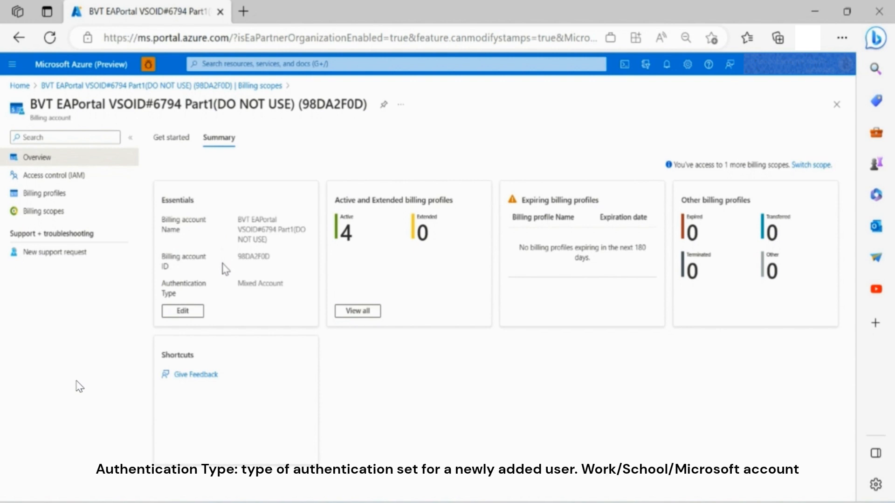
pyautogui.moveTo(225, 294)
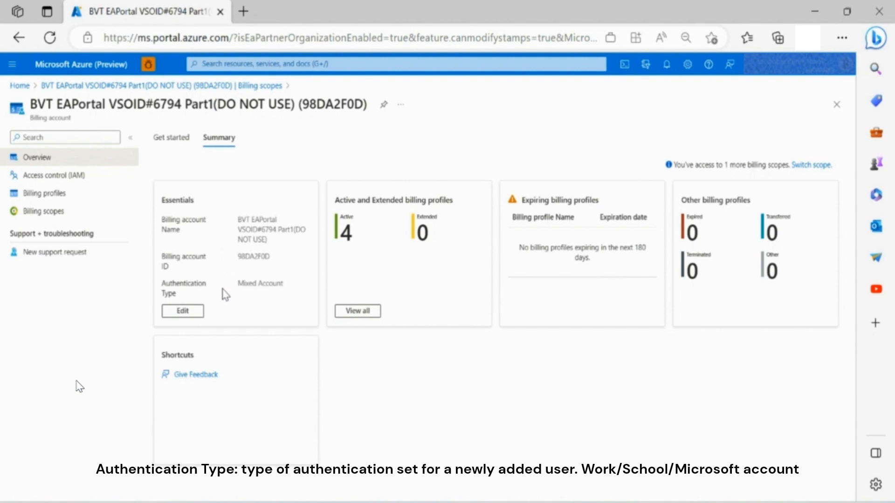
pyautogui.moveTo(276, 281)
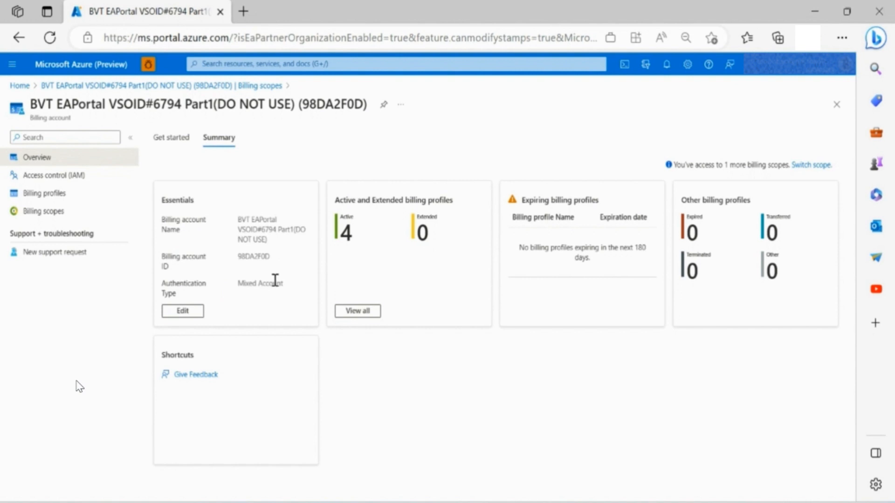
pyautogui.moveTo(355, 288)
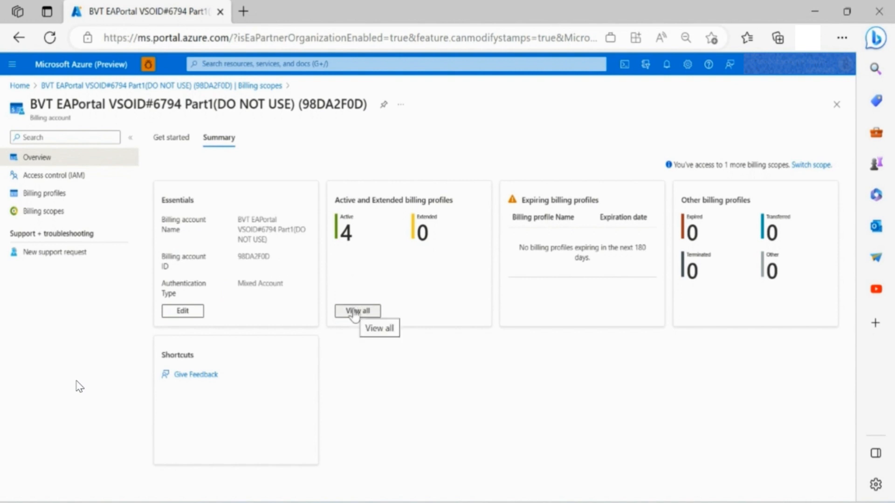
# Step: List all four active and extended billing profiles, then close the pane back to Summary
pyautogui.click(356, 310)
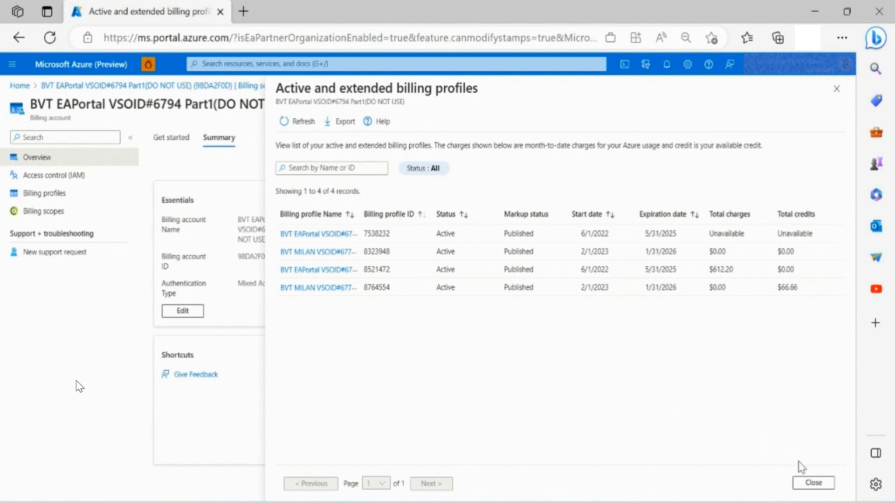
pyautogui.click(813, 483)
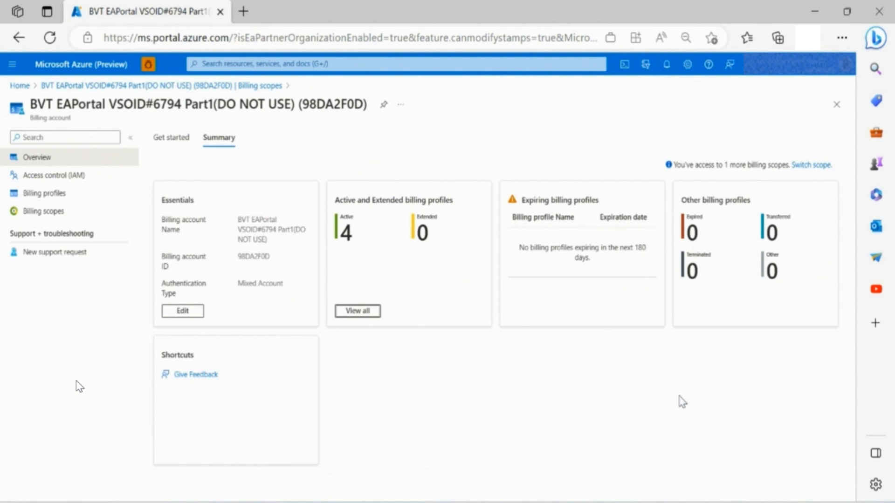
pyautogui.moveTo(614, 314)
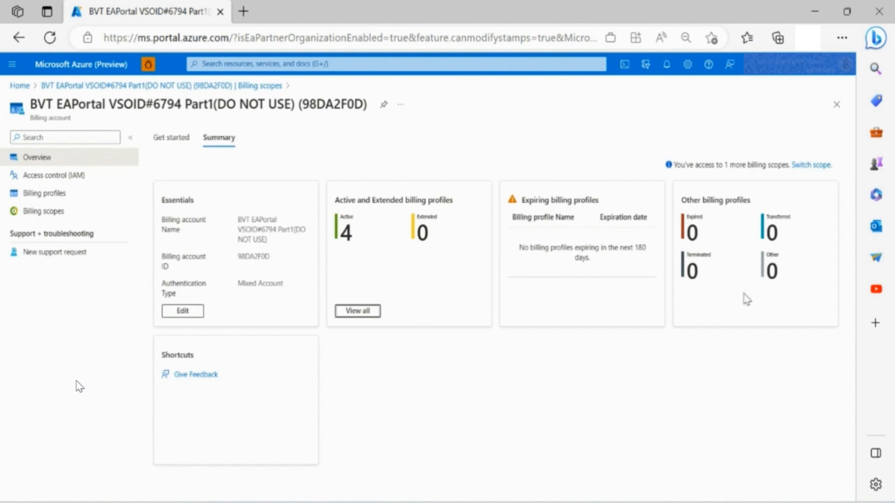
pyautogui.moveTo(752, 297)
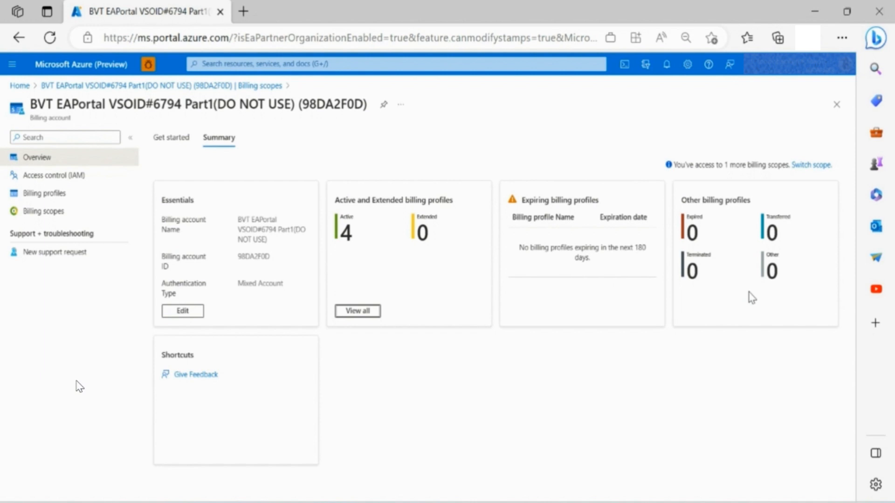
pyautogui.moveTo(450, 289)
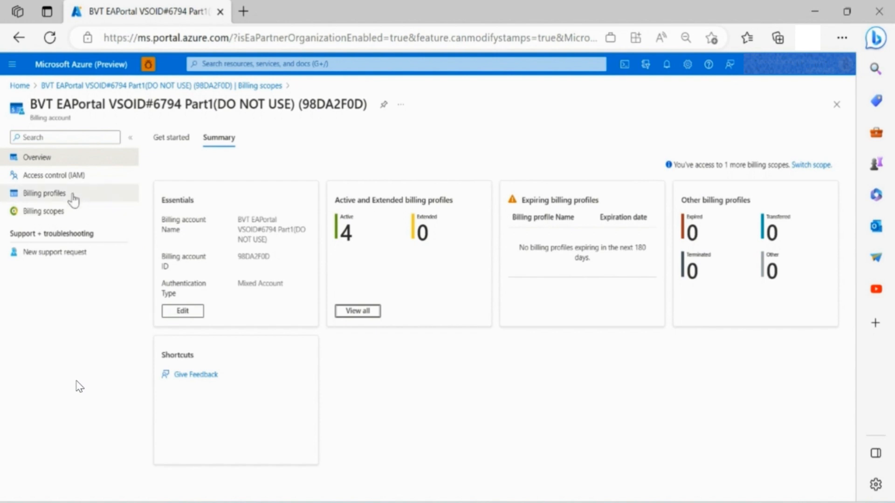
# Step: Go to Billing profiles, listing the four active profiles with IDs and dates
pyautogui.click(44, 193)
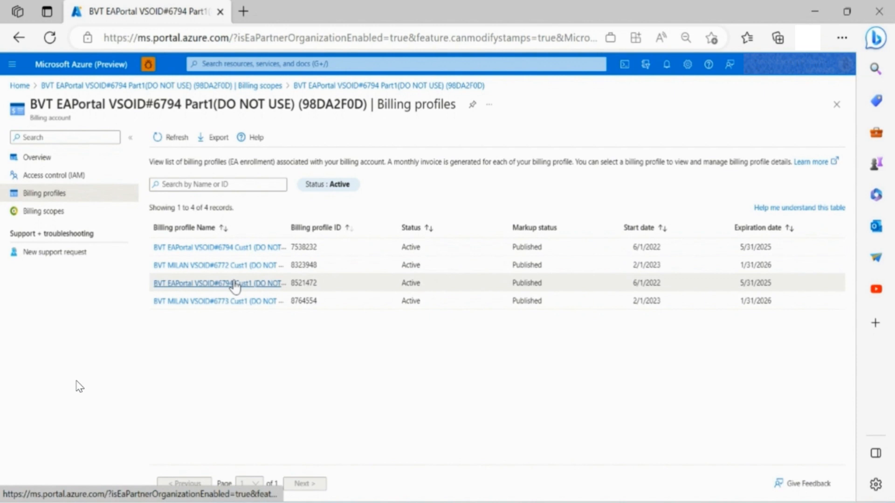
pyautogui.moveTo(325, 256)
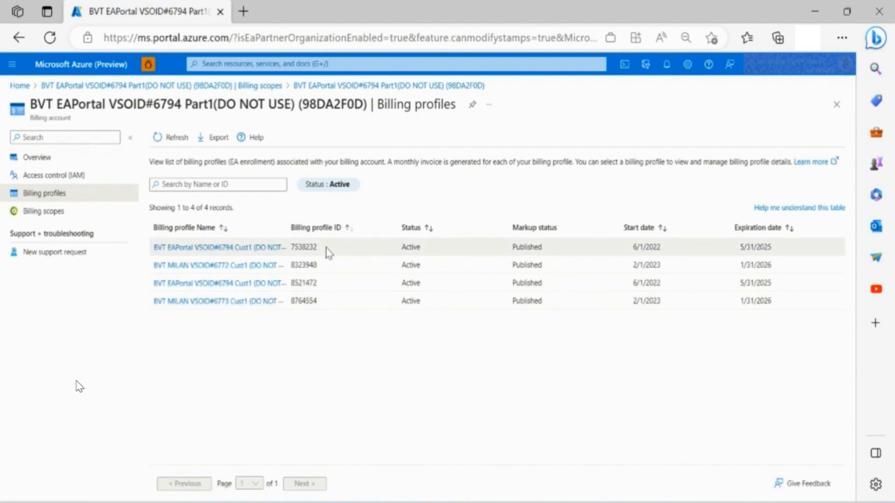
pyautogui.moveTo(433, 246)
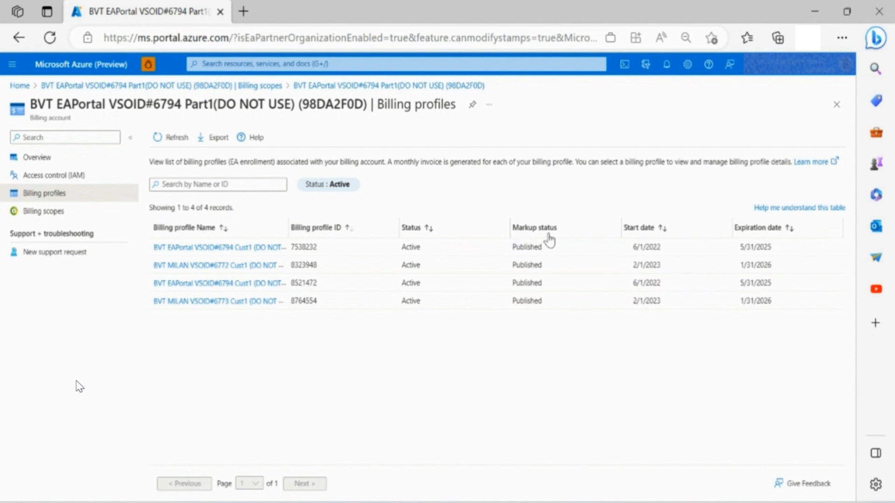
pyautogui.moveTo(608, 238)
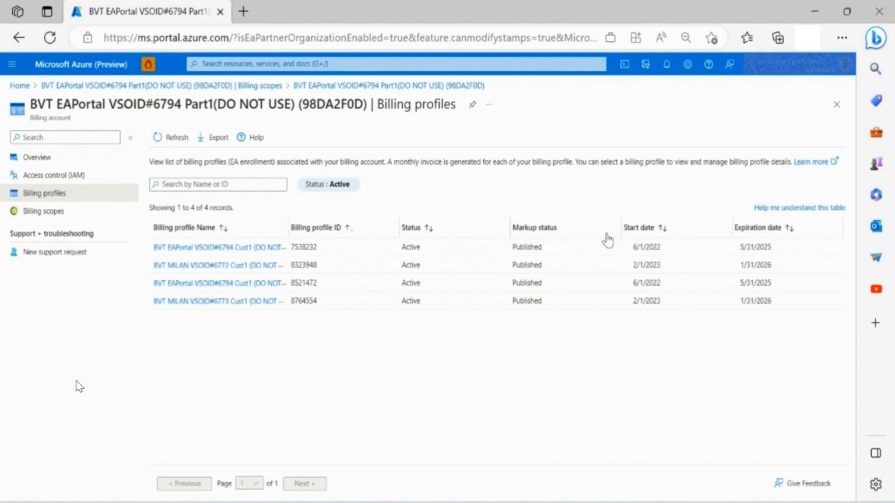
pyautogui.moveTo(653, 237)
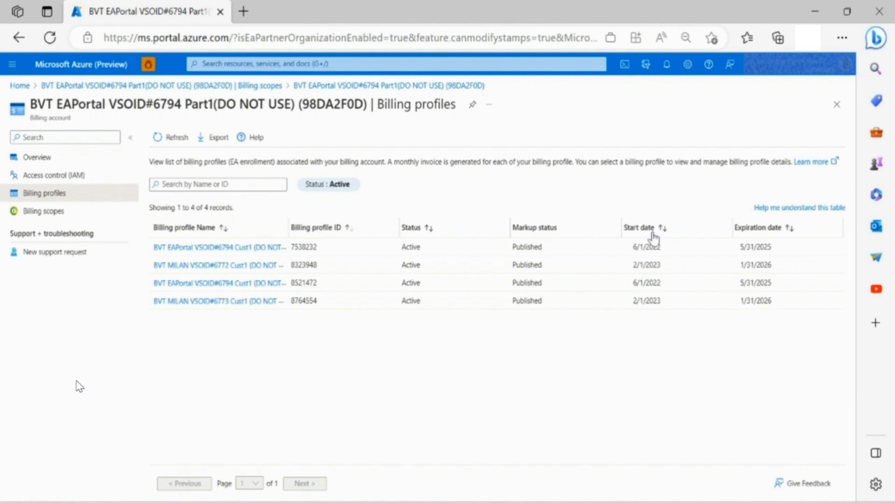
pyautogui.moveTo(765, 236)
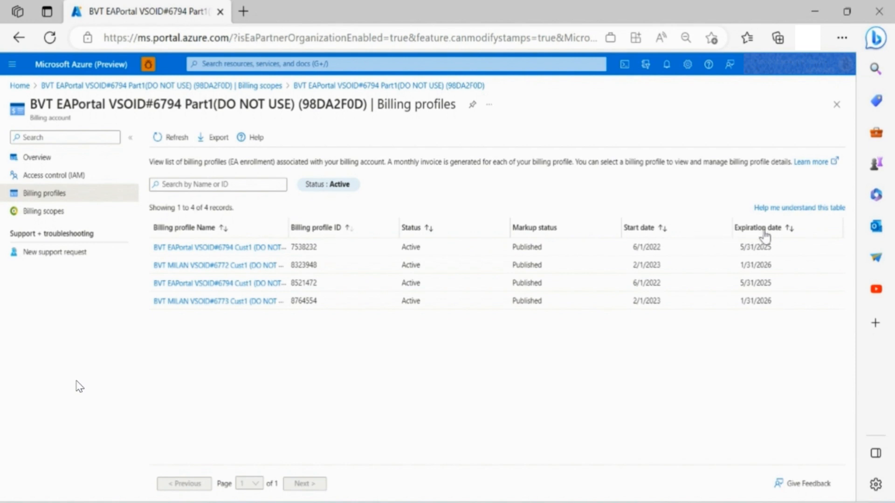
# Step: Move to Access control (IAM) for the billing account
pyautogui.click(54, 176)
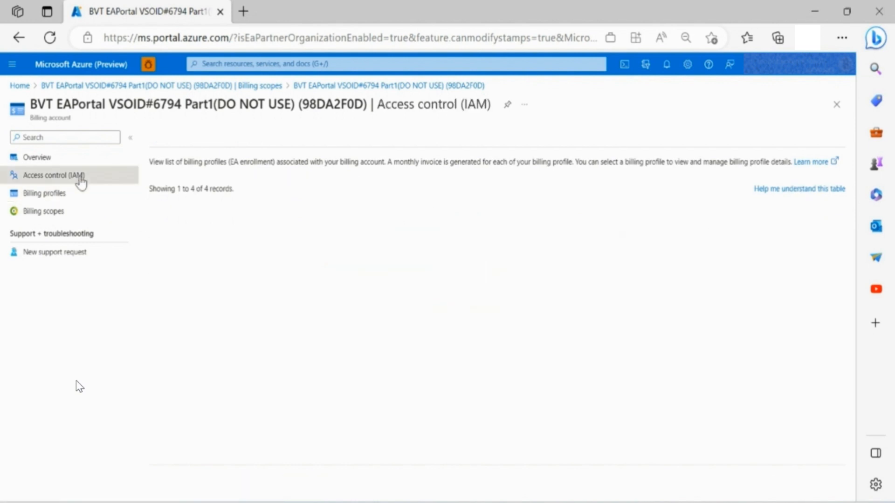
# Step: Load the partner admin users table with authentication types, roles and frequencies
pyautogui.click(53, 175)
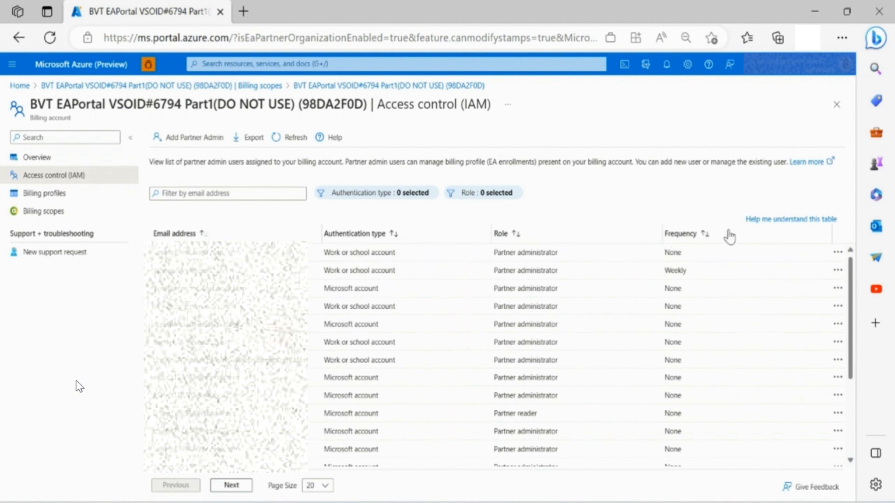
pyautogui.moveTo(732, 378)
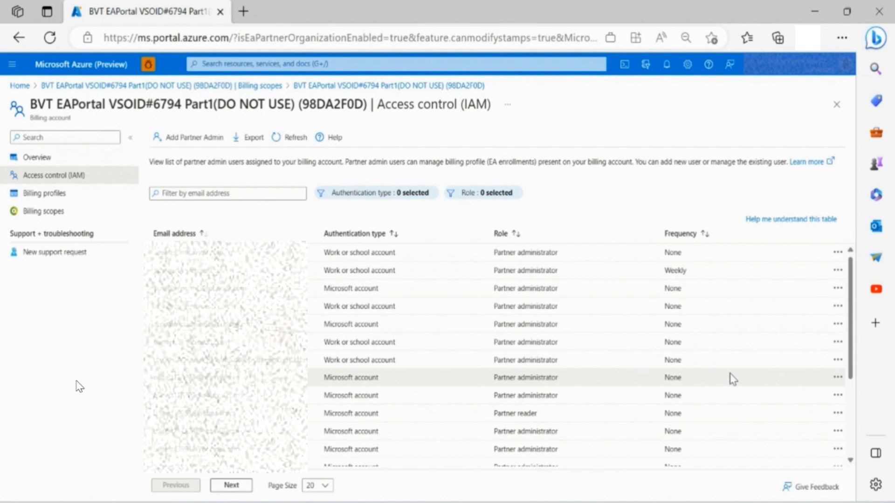
# Step: Revisit Billing scopes, then start a New support request for the account
pyautogui.click(43, 211)
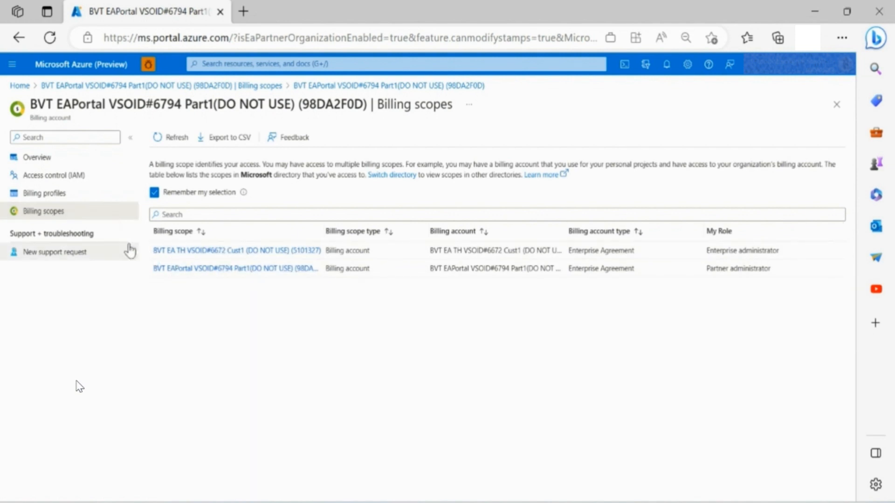
pyautogui.click(55, 252)
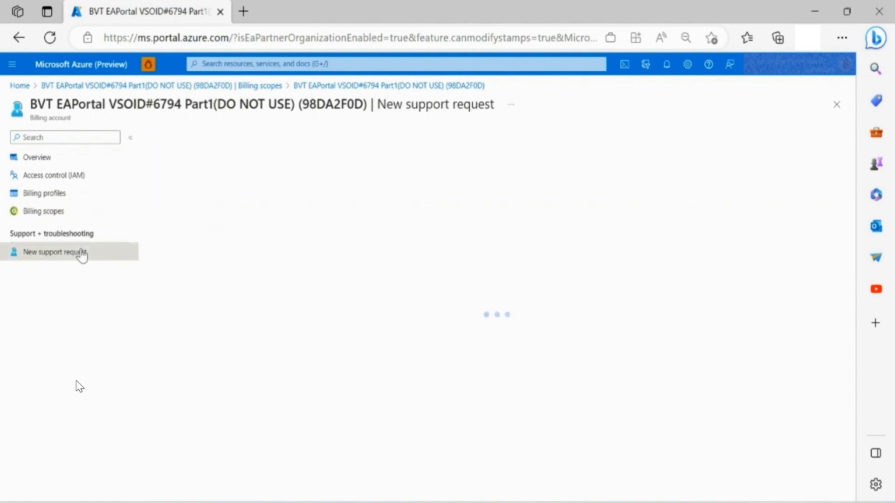
# Step: Load the Problem description form and list the available Issue type options
pyautogui.click(54, 252)
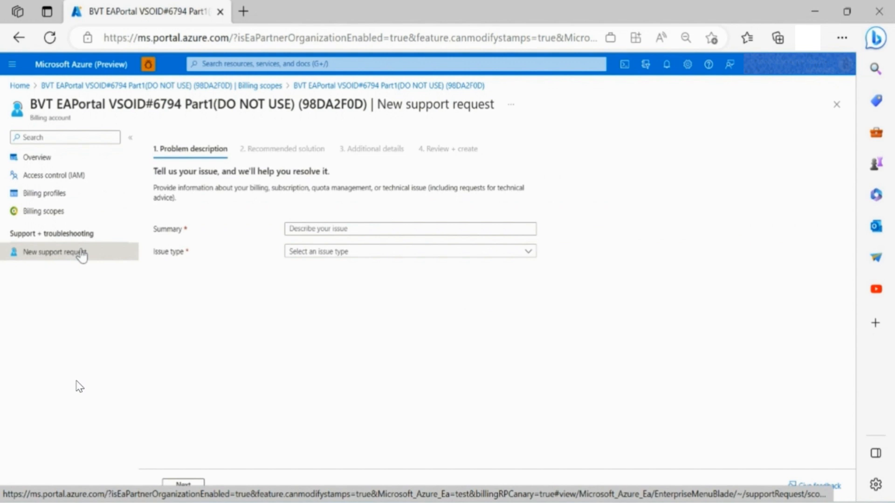
pyautogui.click(408, 251)
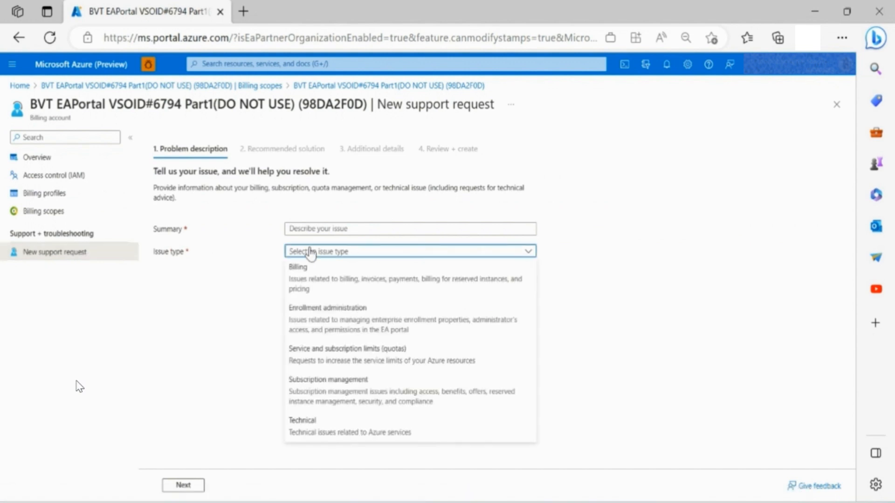